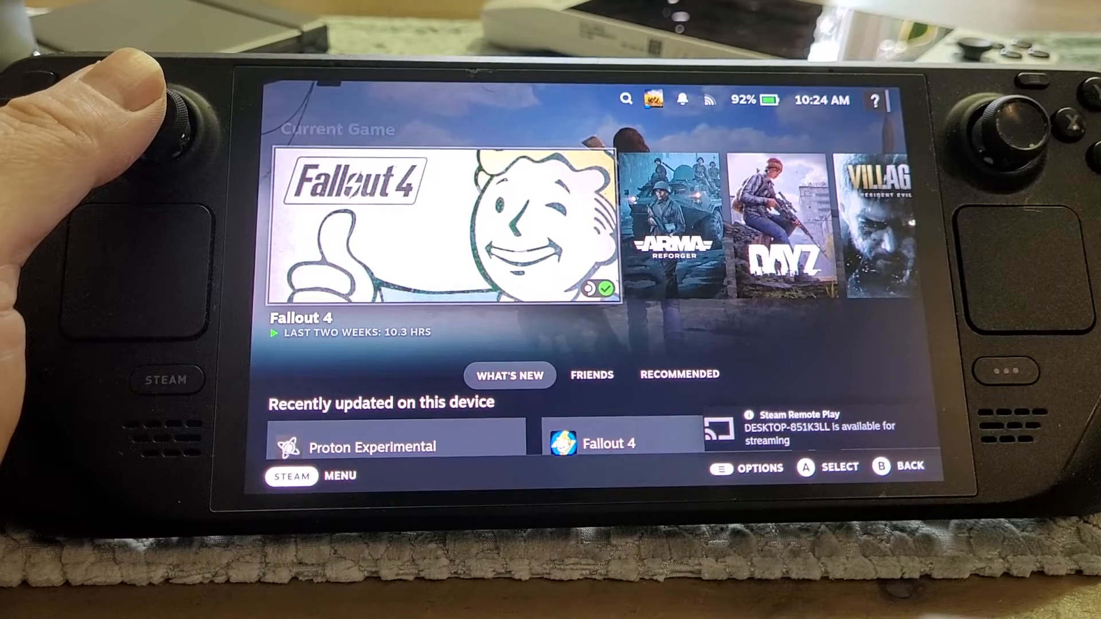
# Bring up the main Steam navigation menu over the Gaming Mode home screen
pyautogui.scroll(-3)
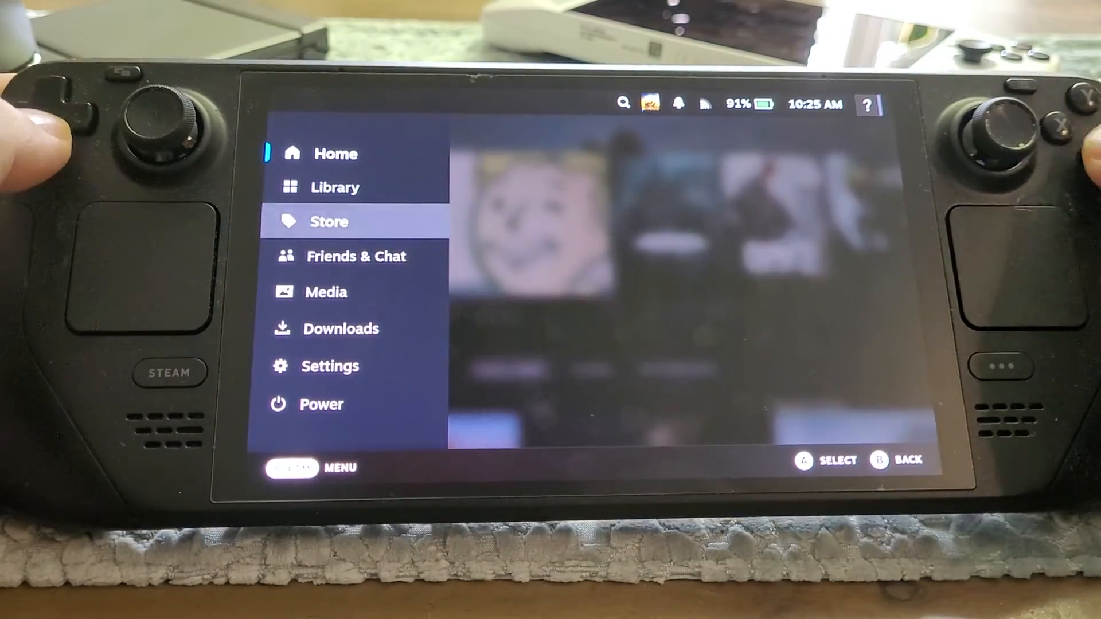
# Use Power > Switch to Desktop to move the Deck into the Plasma desktop
pyautogui.click(322, 405)
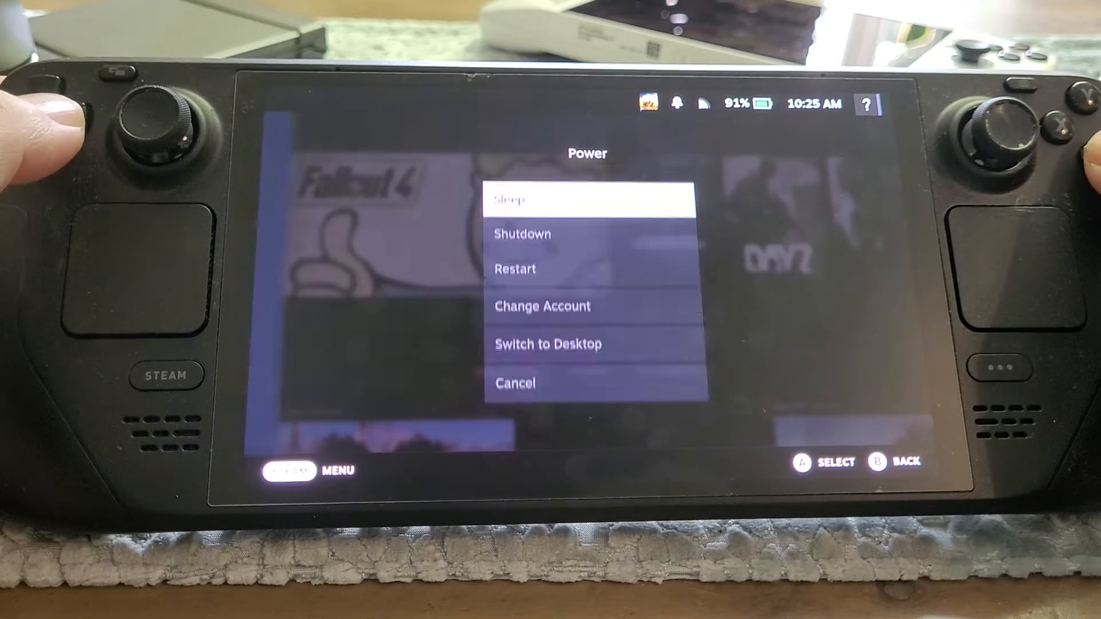
pyautogui.click(548, 344)
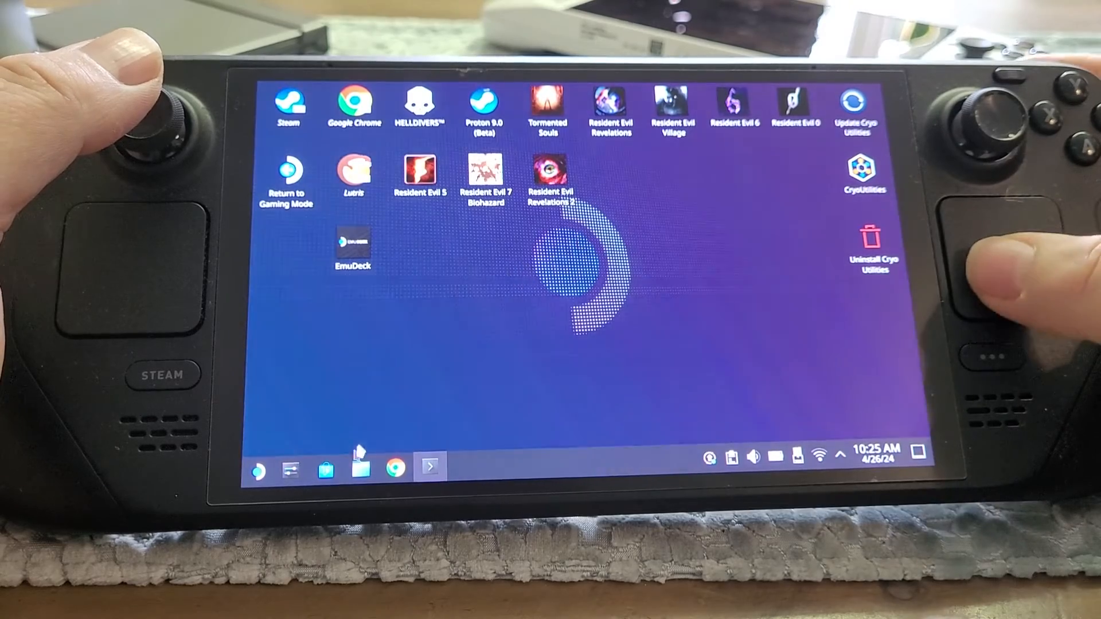
pyautogui.moveTo(326, 468)
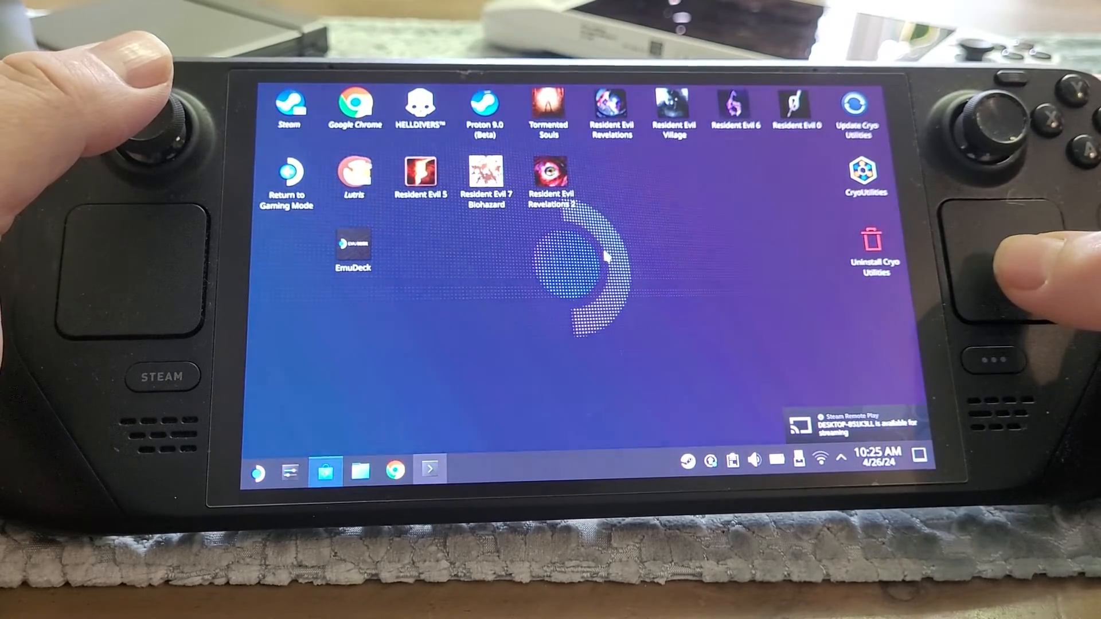
# Launch Discover from the taskbar and show its Installed list of 51 applications
pyautogui.click(324, 468)
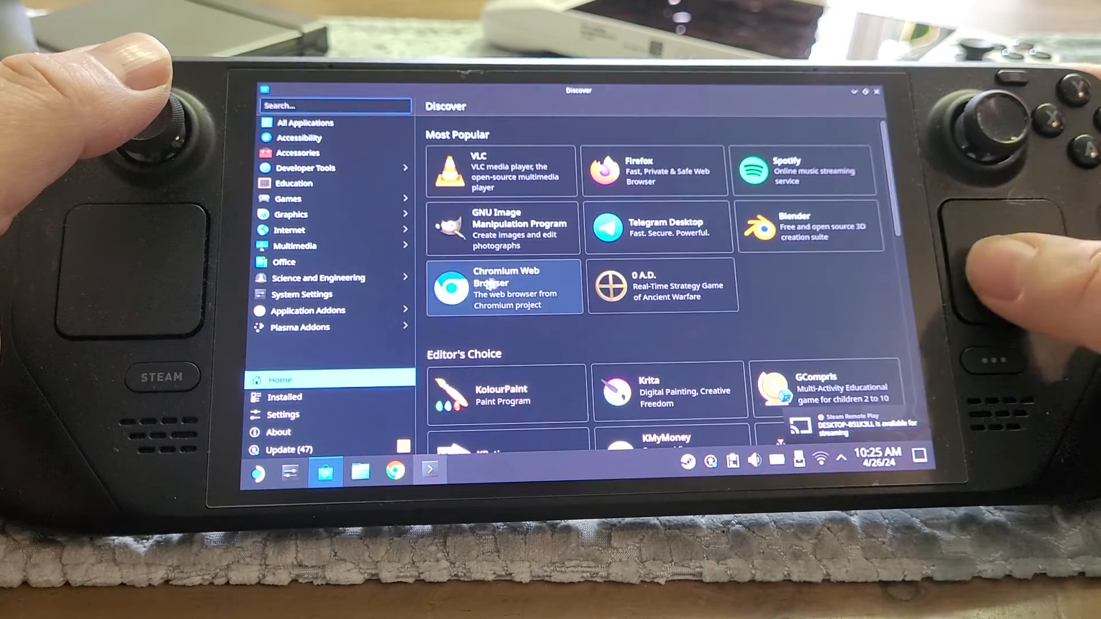
pyautogui.click(285, 397)
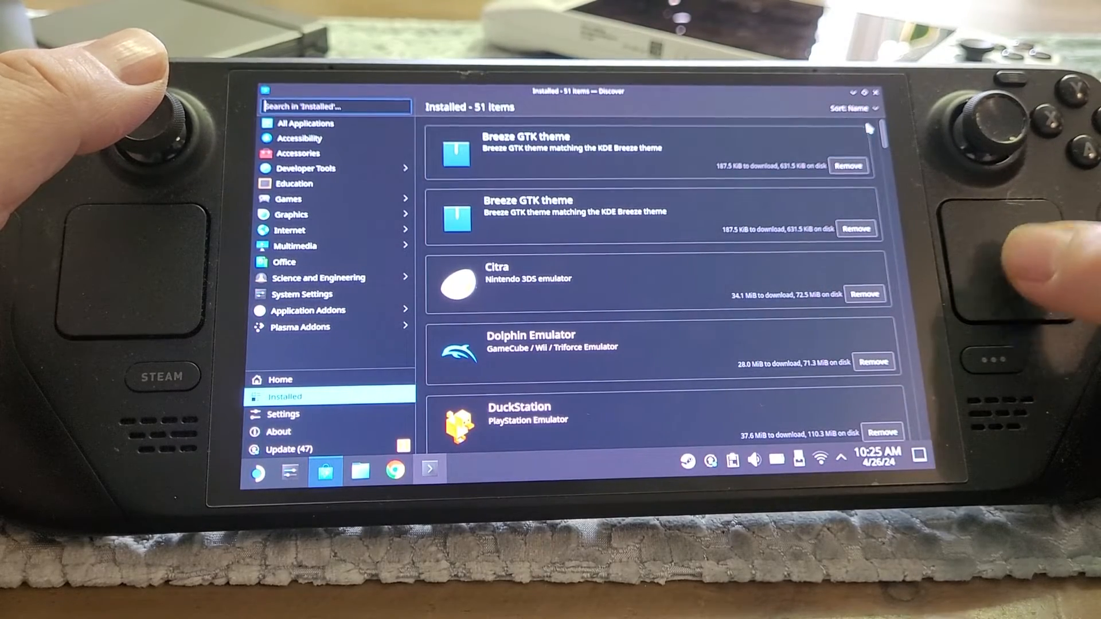
pyautogui.scroll(-3)
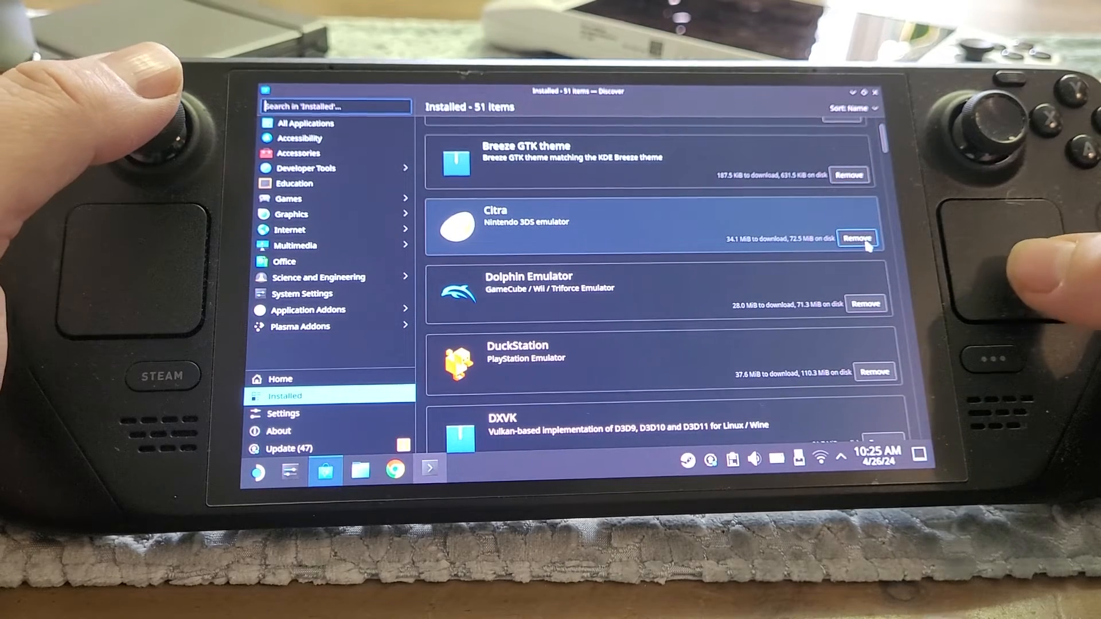
pyautogui.moveTo(864, 302)
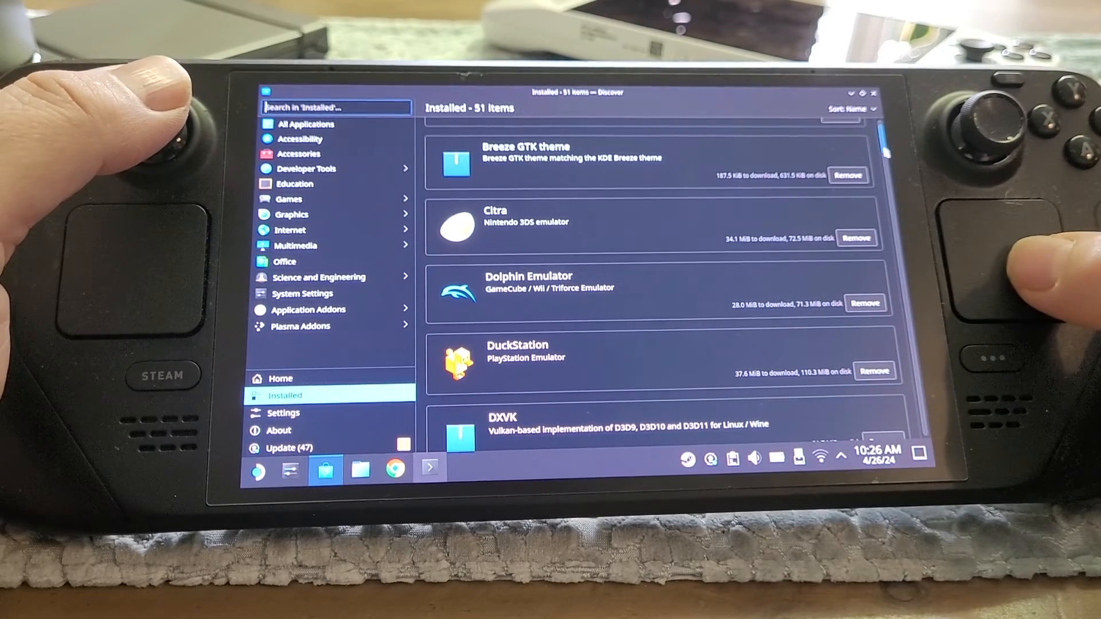
pyautogui.scroll(-3)
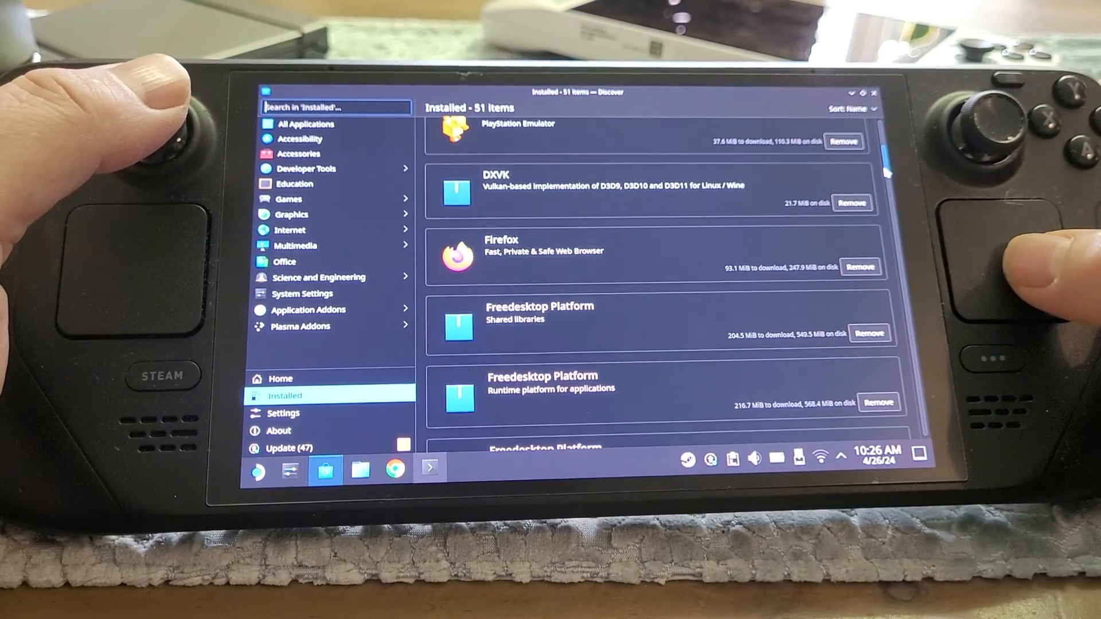
pyautogui.scroll(-3)
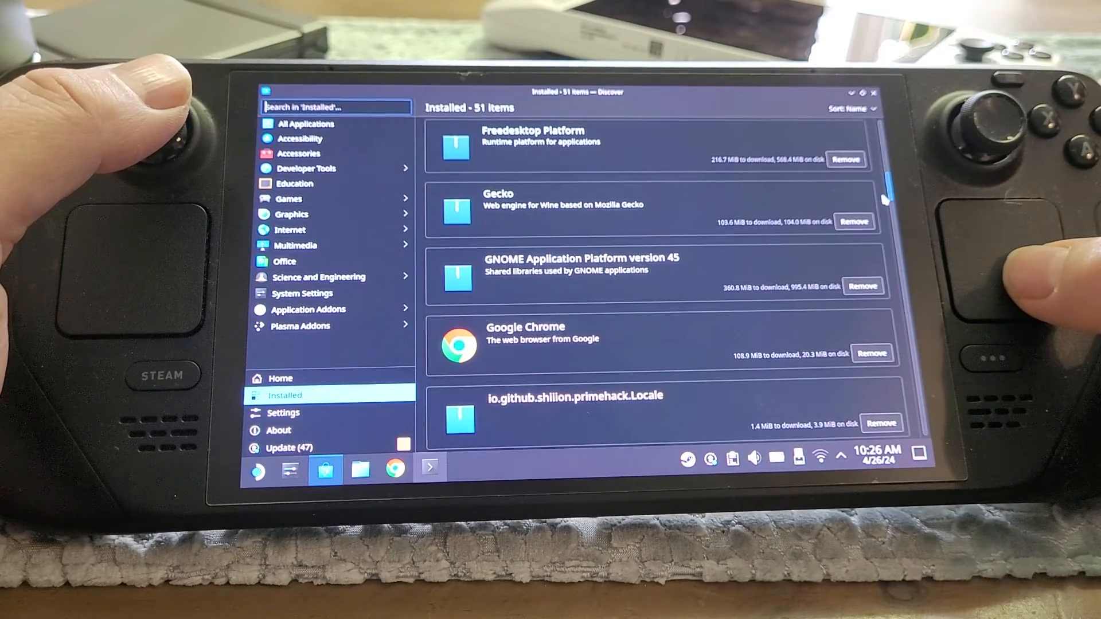
pyautogui.scroll(-3)
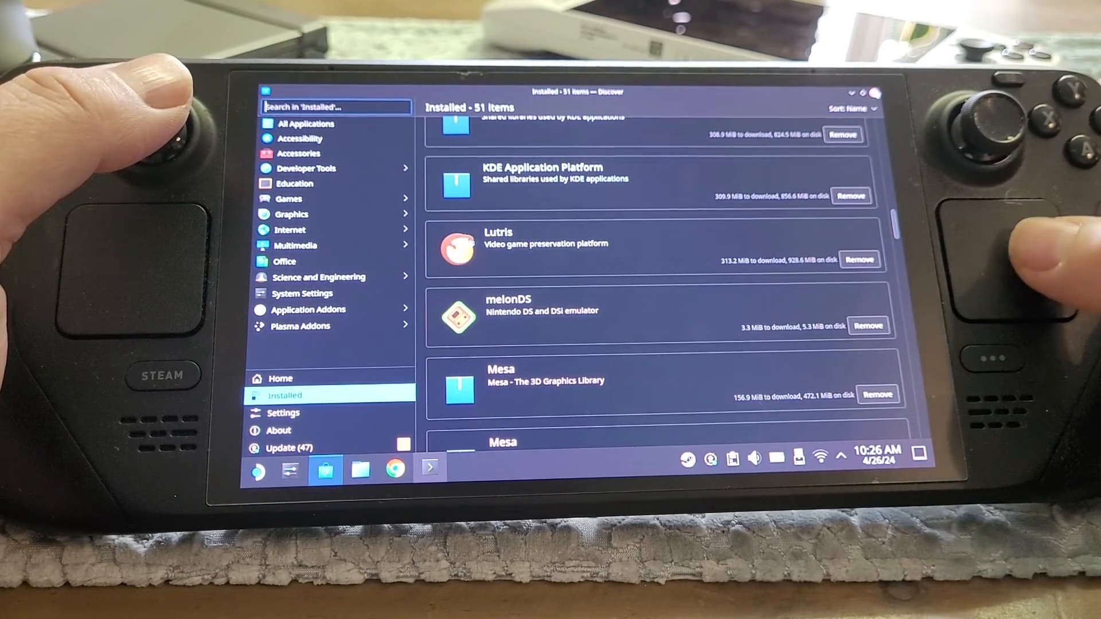